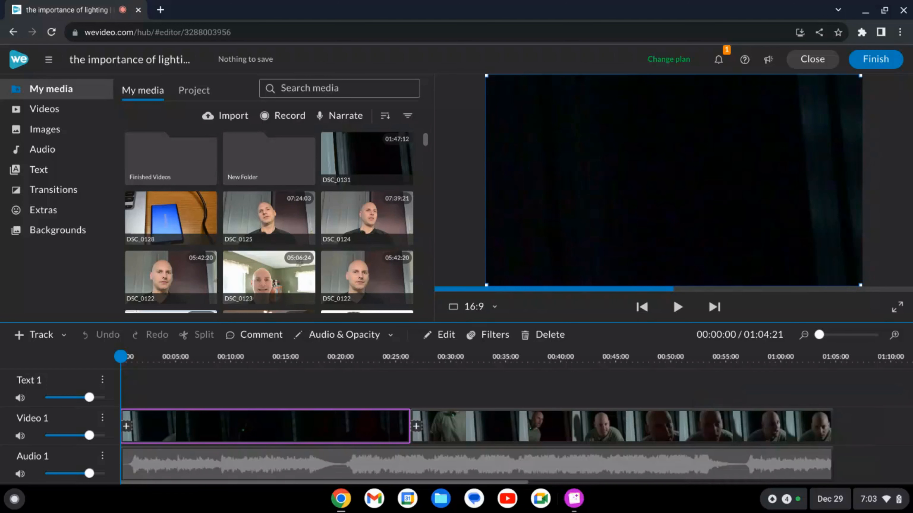
mouse_move(388, 392)
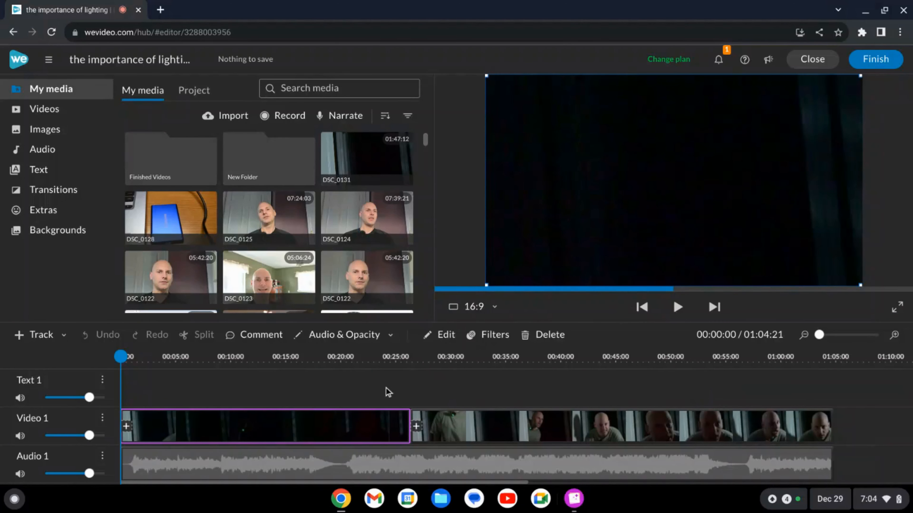
Play the timeline from the start through the first, nearly black unlit clip
click(676, 307)
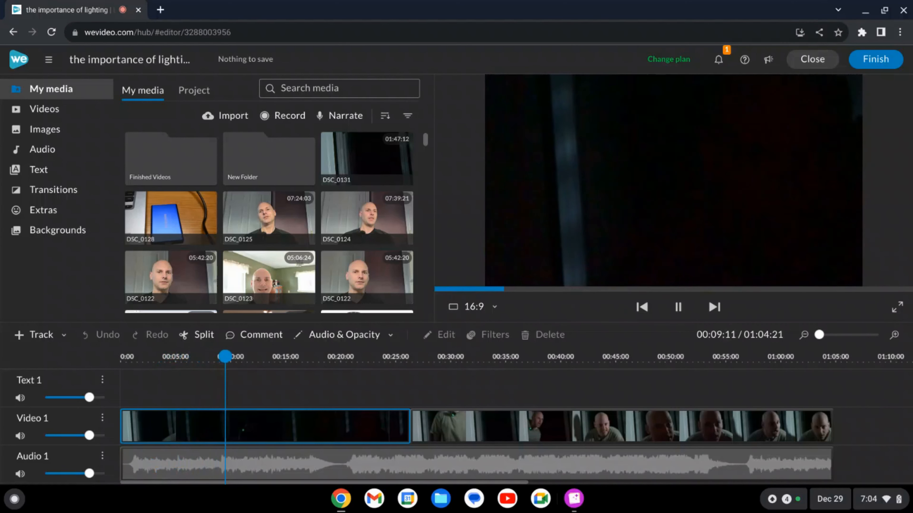
click(245, 355)
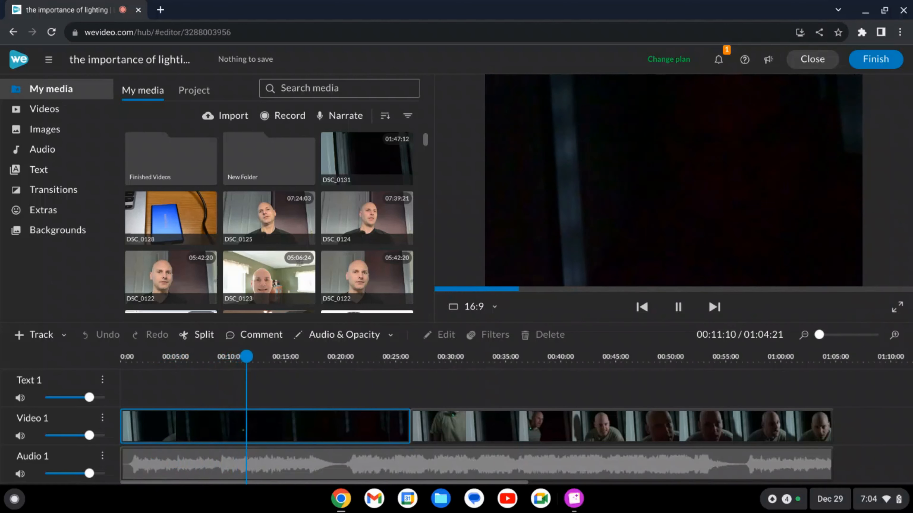
click(269, 356)
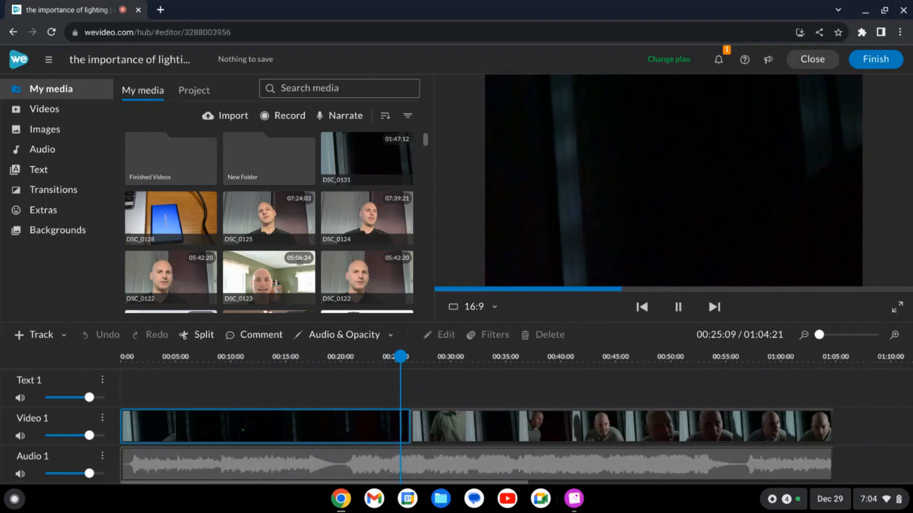
Continue playback into the second, lit clip where the man at the doorway is visible
click(422, 356)
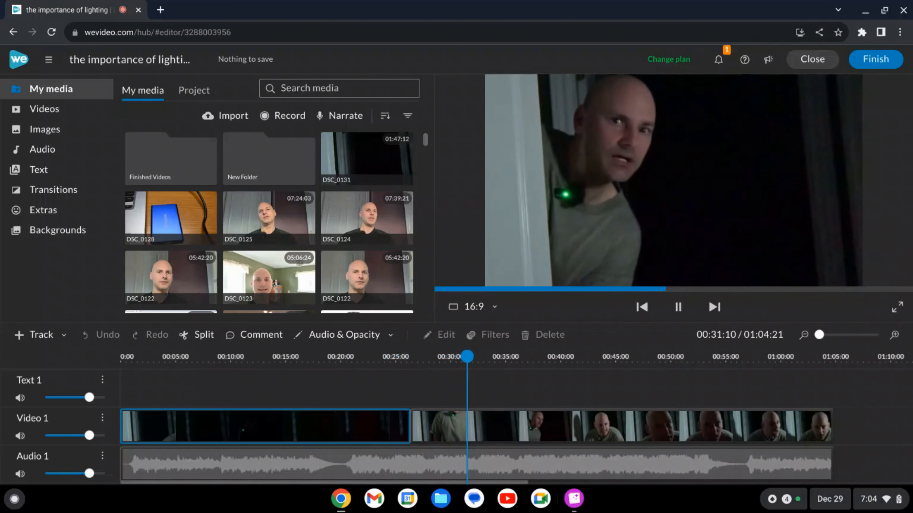
click(488, 356)
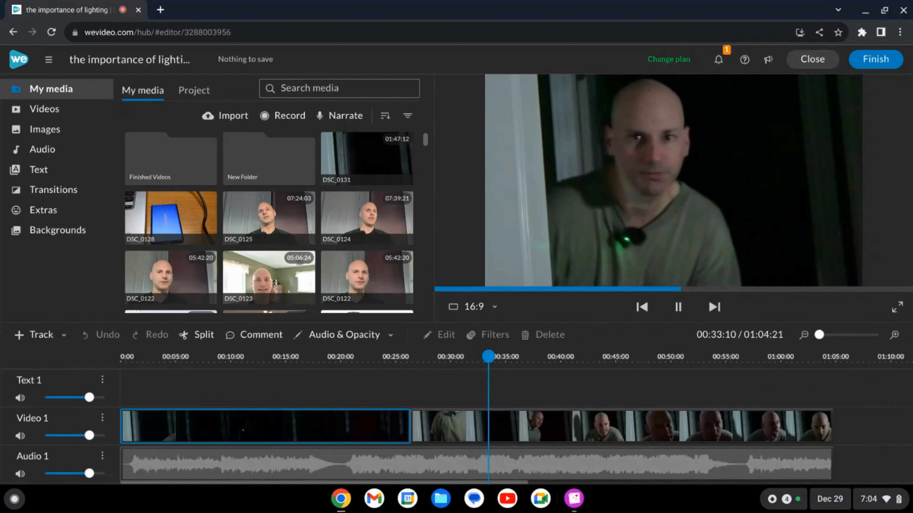